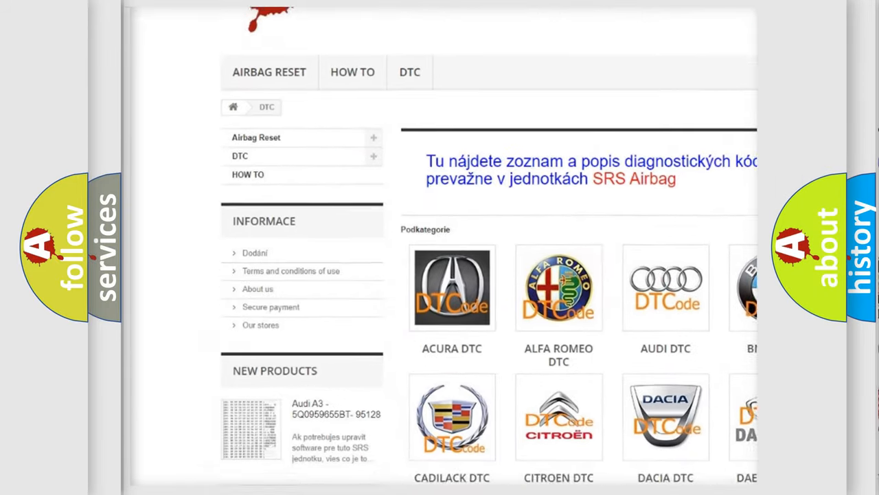
scroll("down", 3)
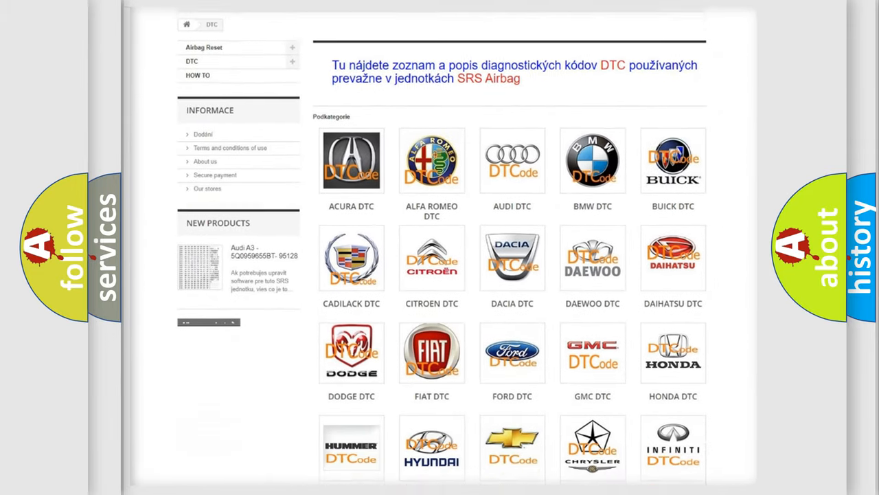
scroll("down", 3)
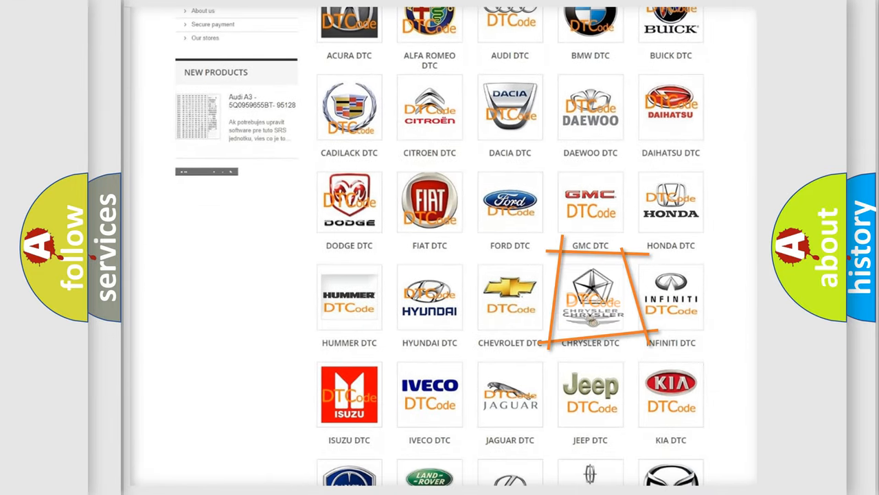